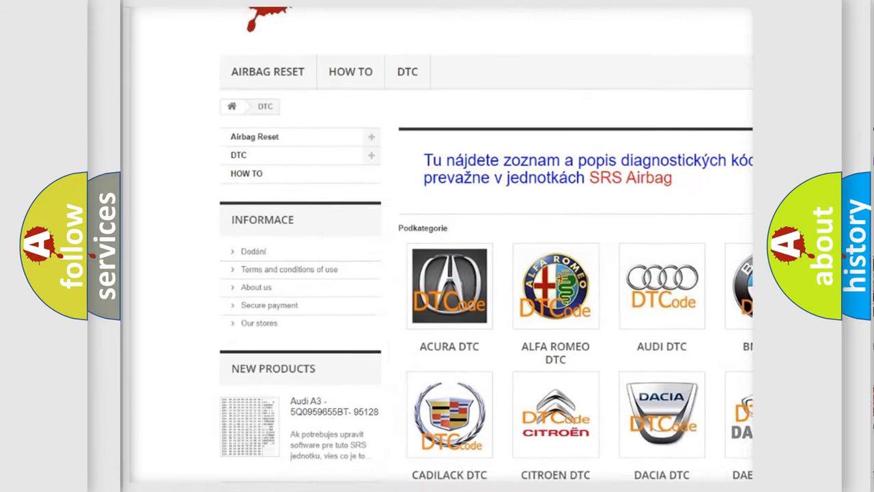
pyautogui.scroll(-3)
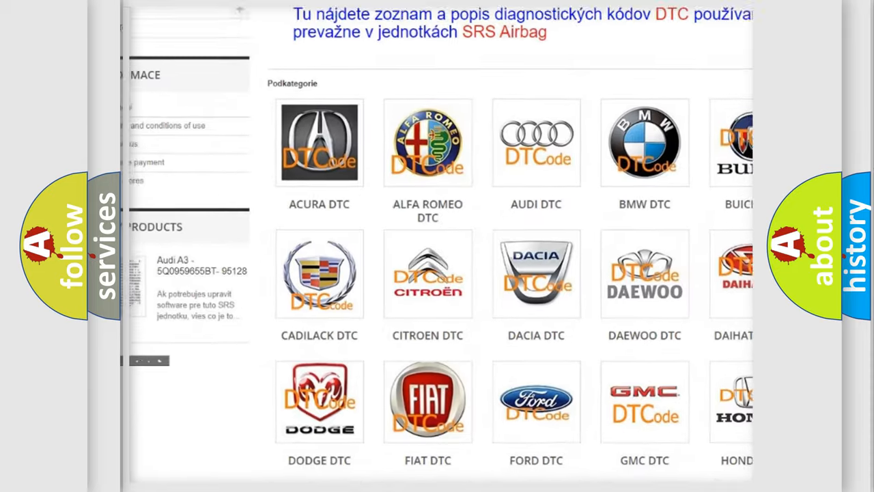
pyautogui.scroll(-3)
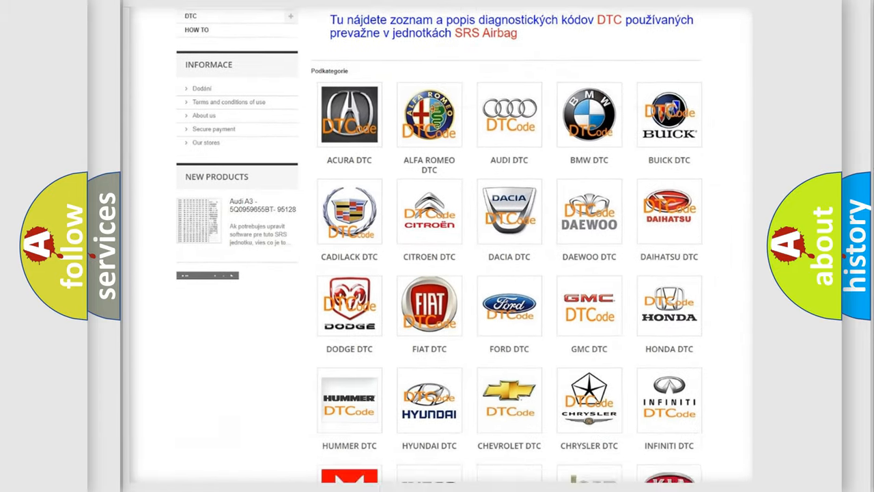
pyautogui.scroll(-3)
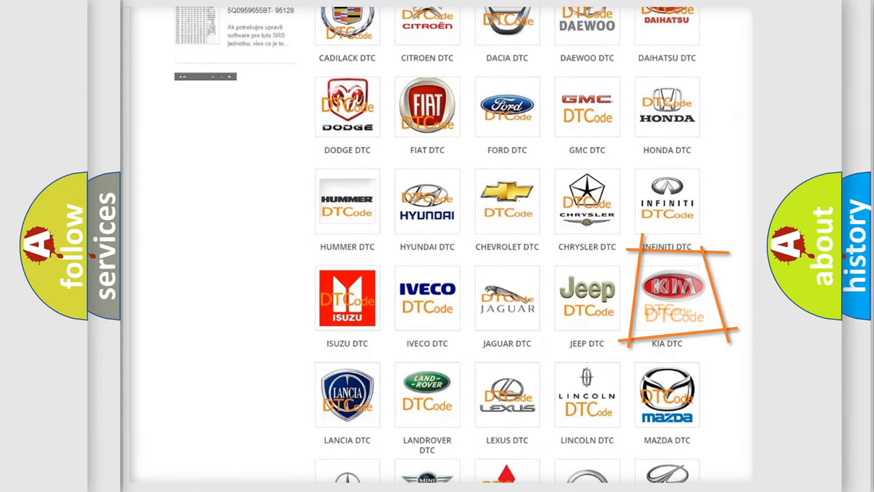